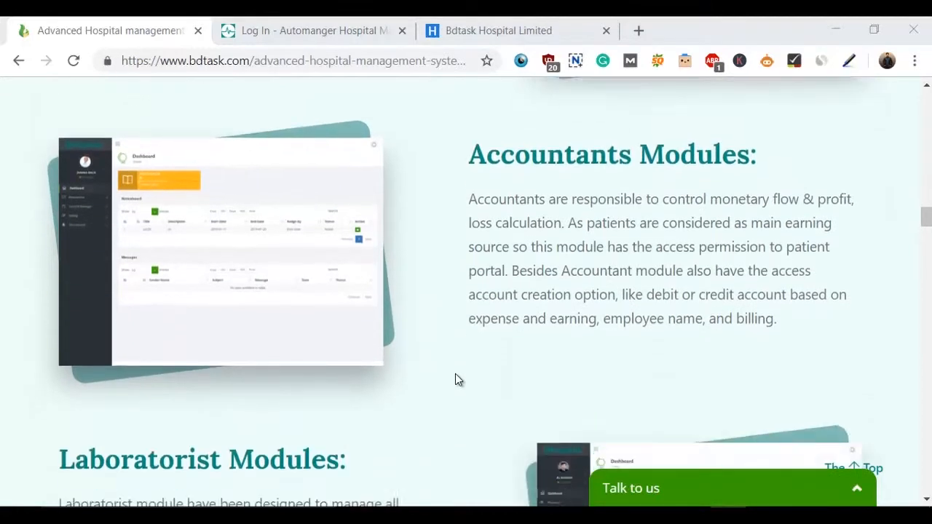
Scroll the product page past the Accountants section to the Laboratorist Modules description
scroll(down, 3)
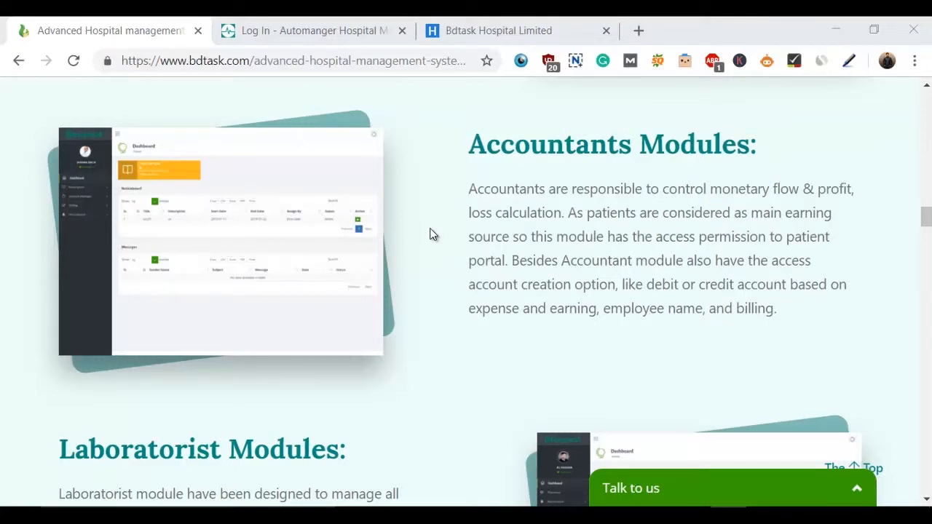
mouse_move(428, 241)
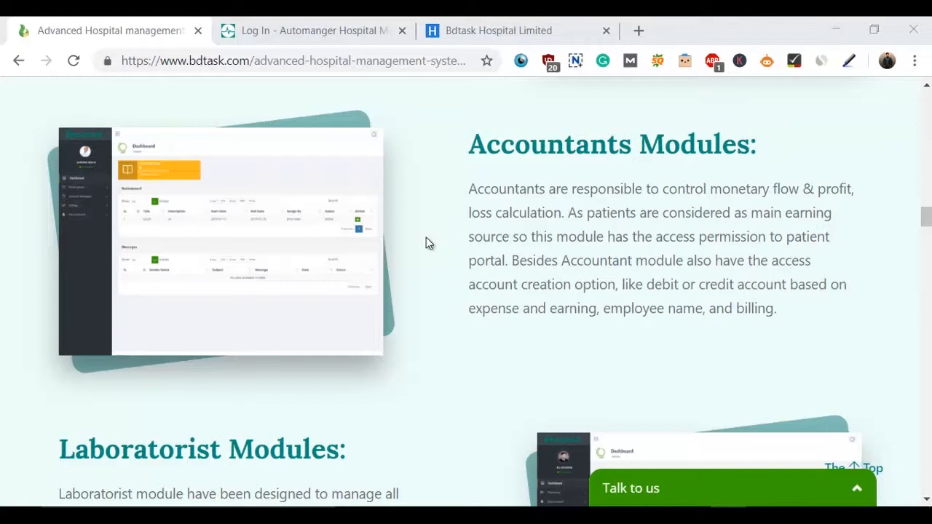
scroll(down, 3)
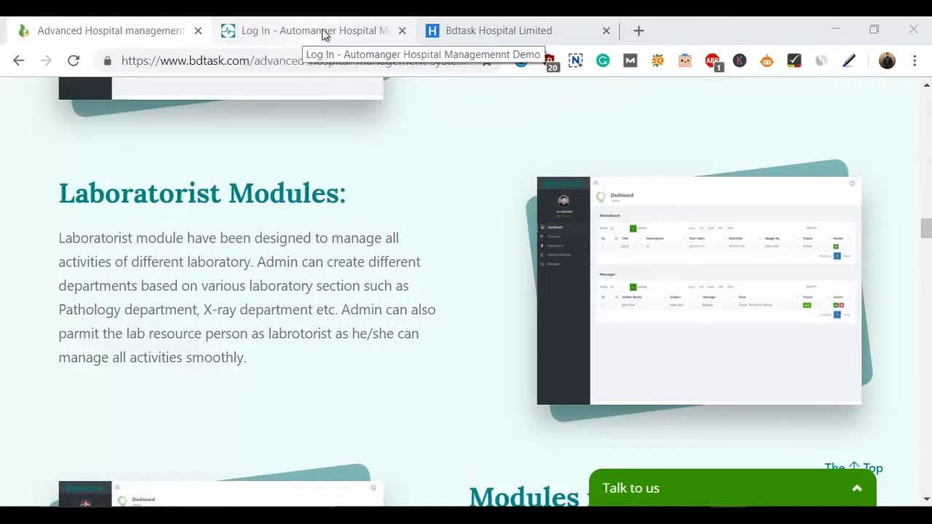
Sign into the hospital demo as the laboratorist, reaching the dashboard noticeboard
click(313, 31)
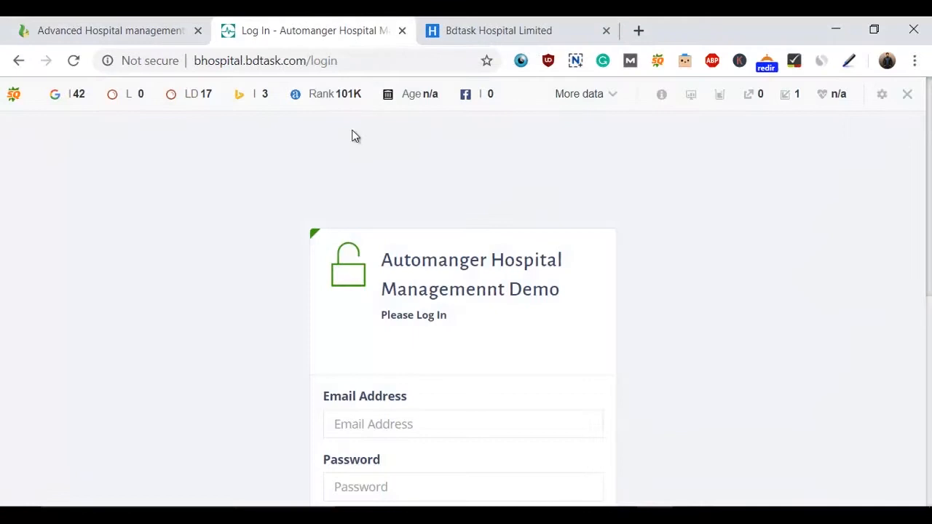
scroll(down, 3)
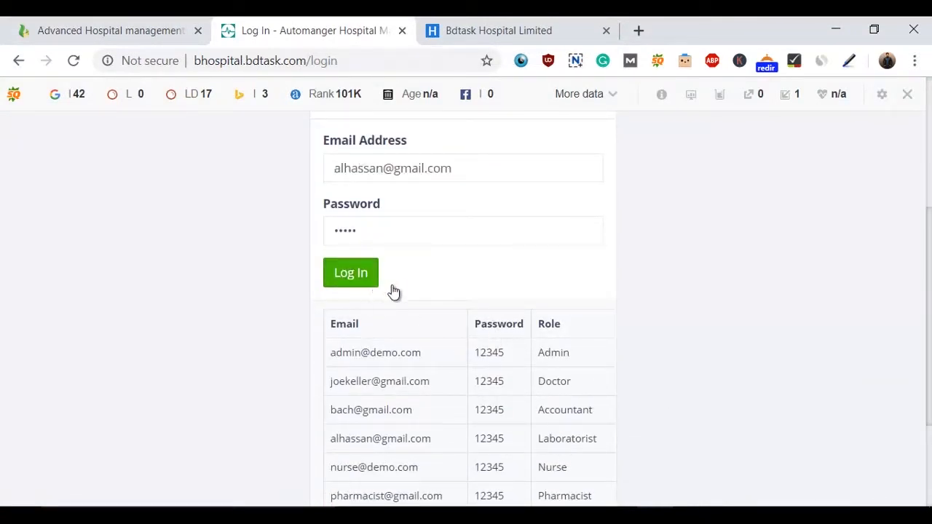
click(350, 272)
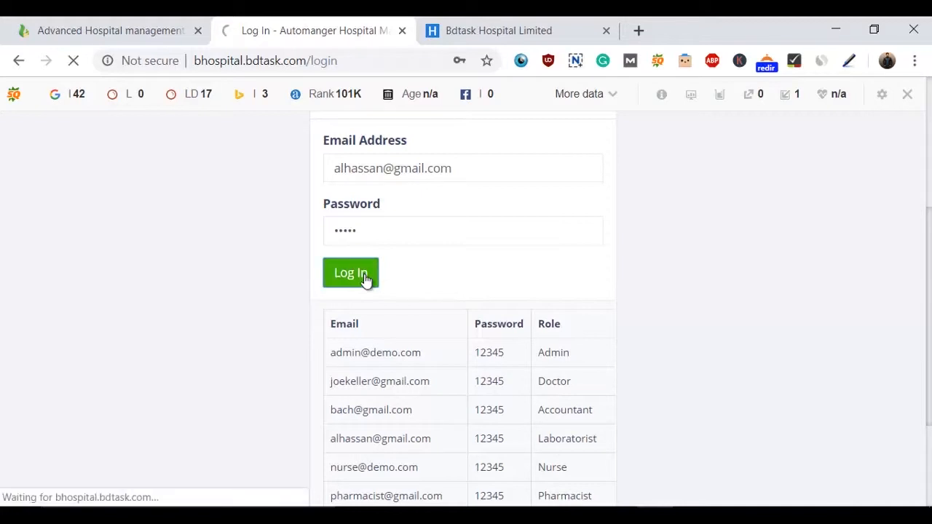
click(350, 273)
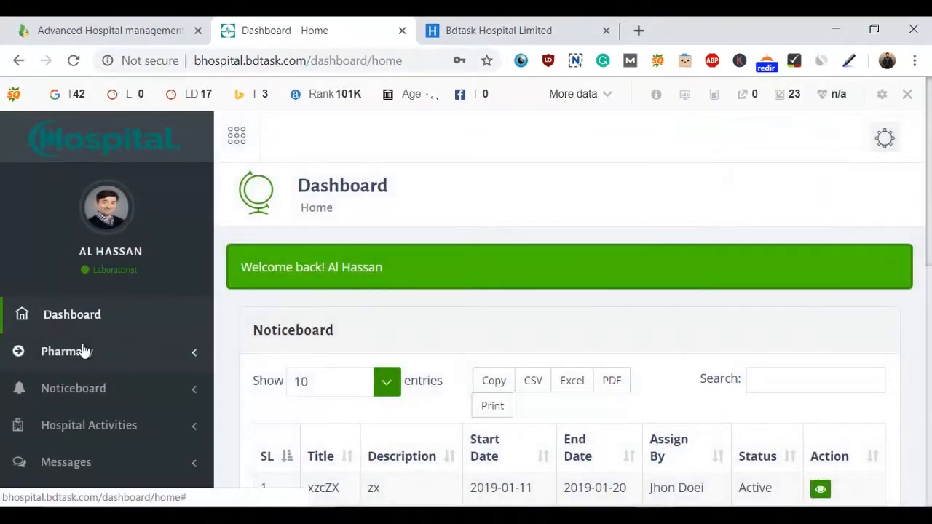
mouse_move(201, 321)
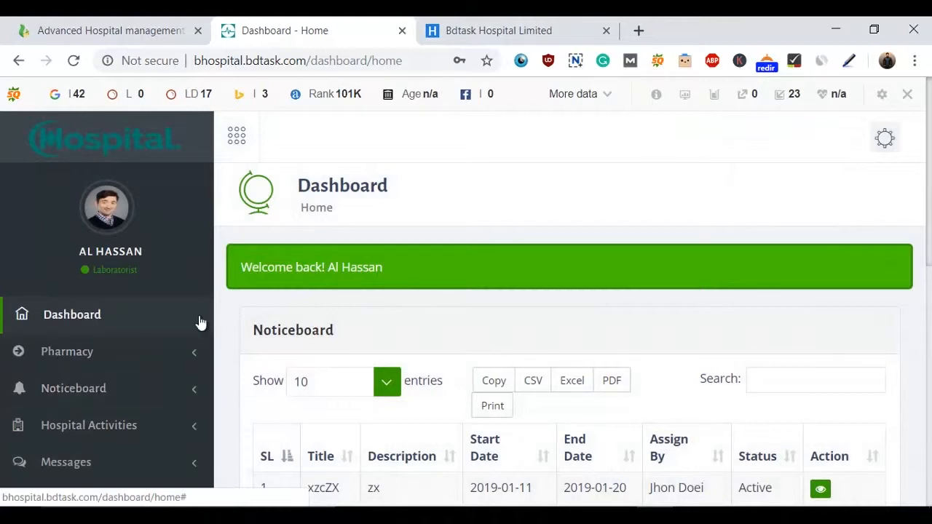
scroll(down, 3)
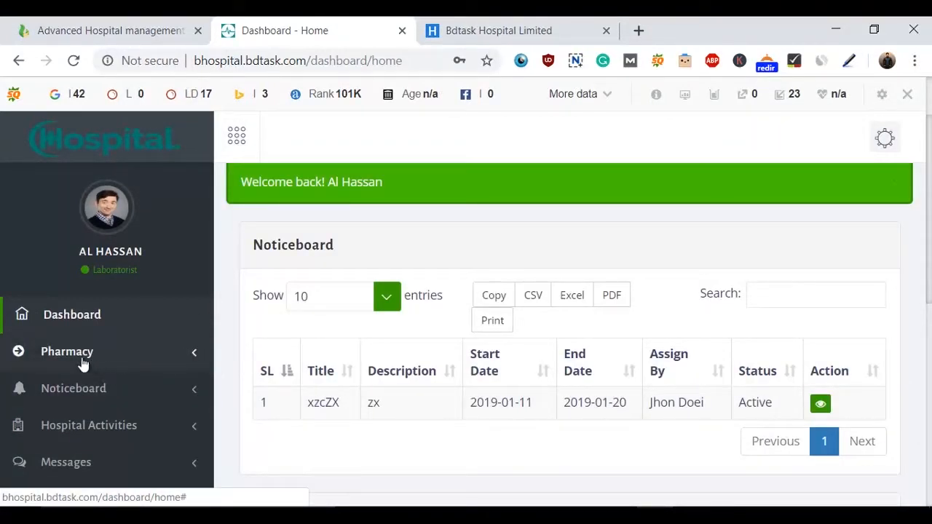
mouse_move(65, 461)
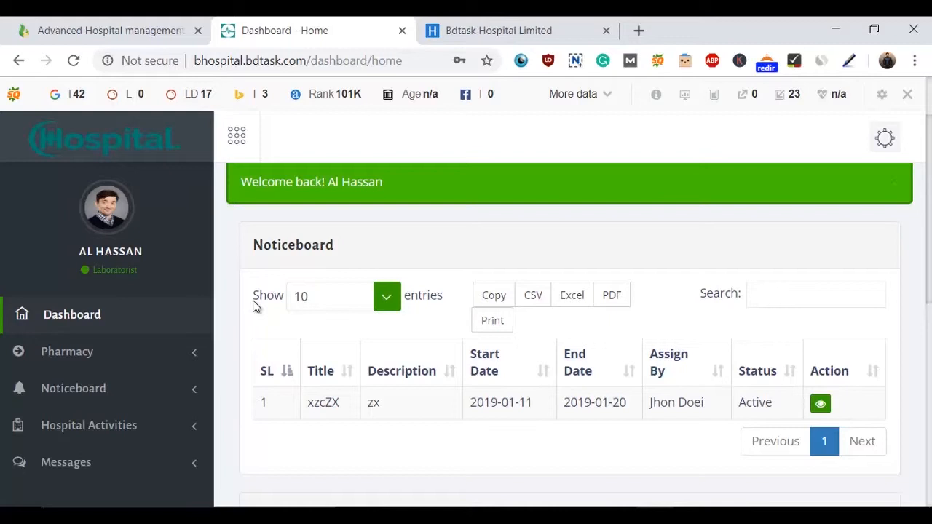
mouse_move(142, 260)
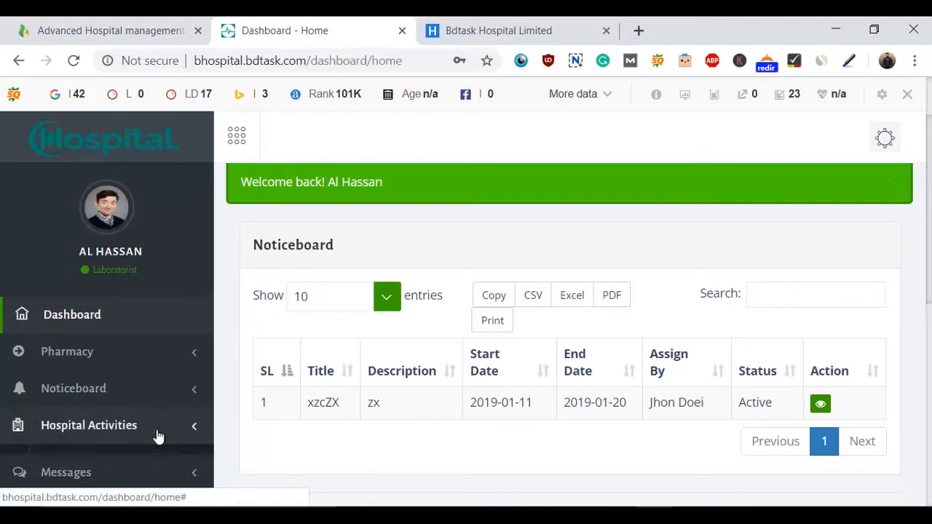
Expand Hospital Activities in the laboratorist sidebar menu
click(89, 426)
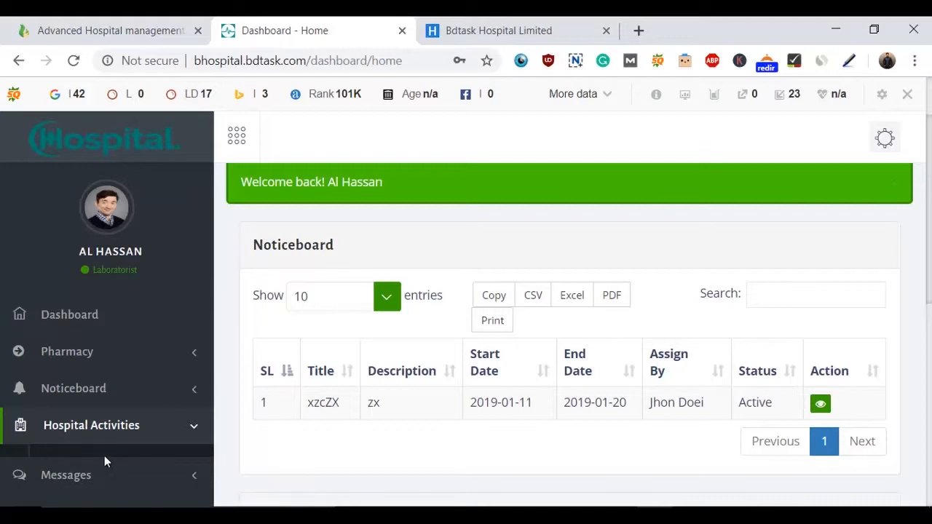
mouse_move(161, 455)
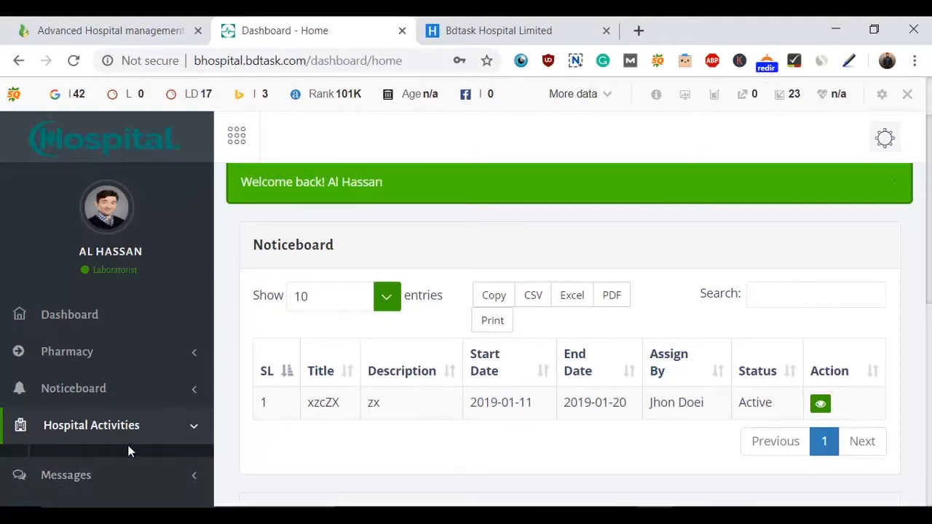
mouse_move(93, 448)
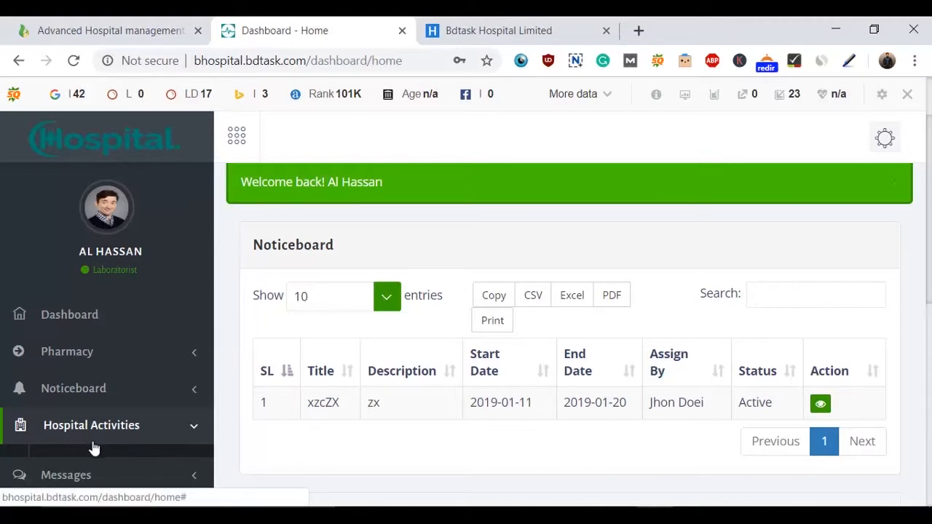